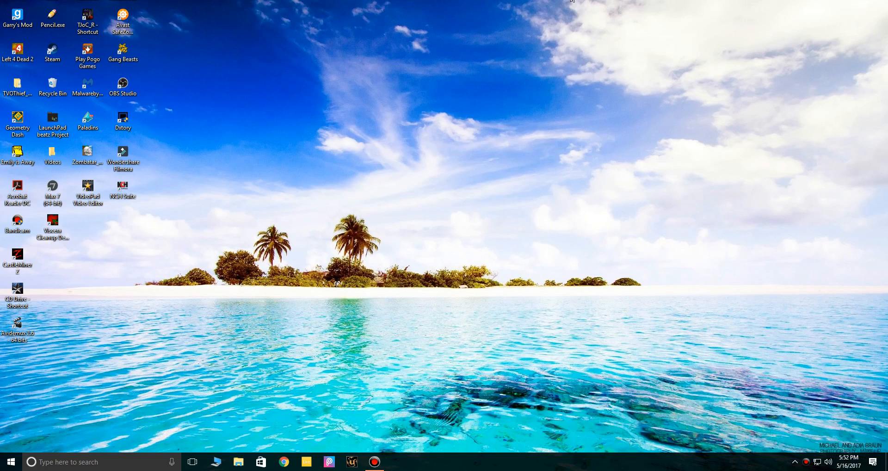
pyautogui.moveTo(490, 3)
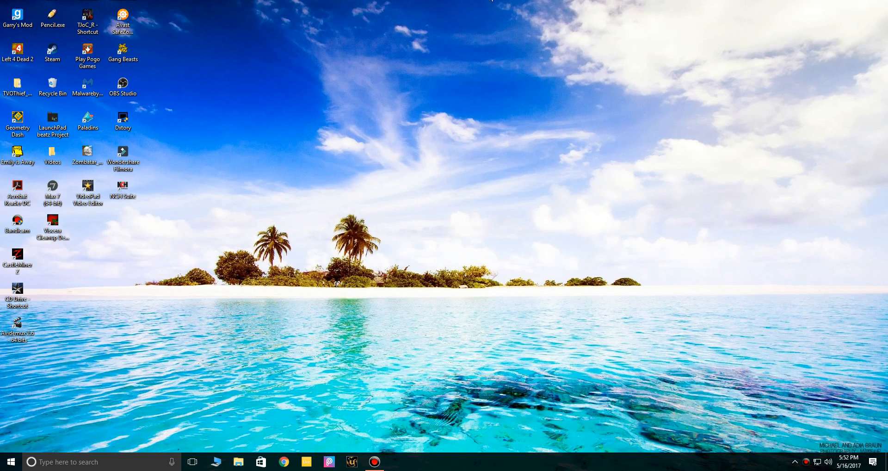
pyautogui.moveTo(491, 34)
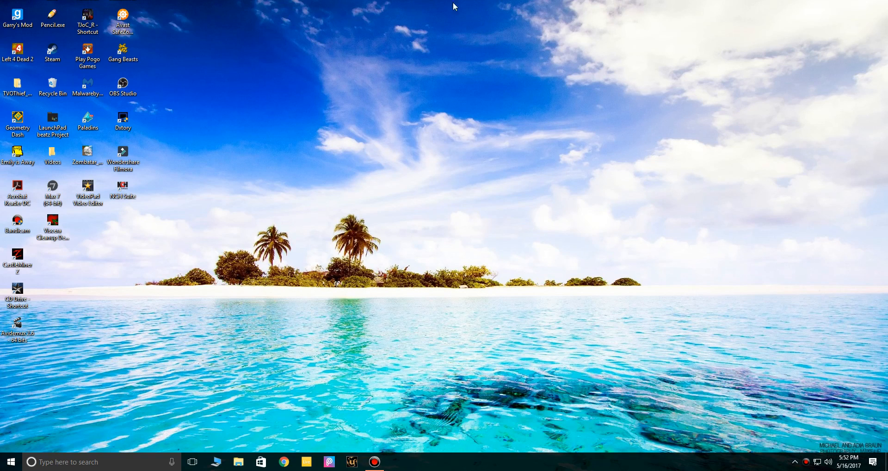
pyautogui.moveTo(299, 62)
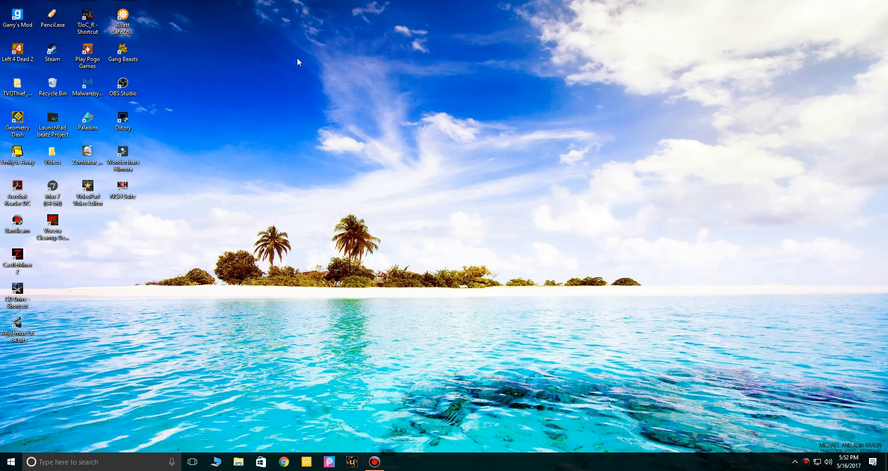
pyautogui.moveTo(272, 122)
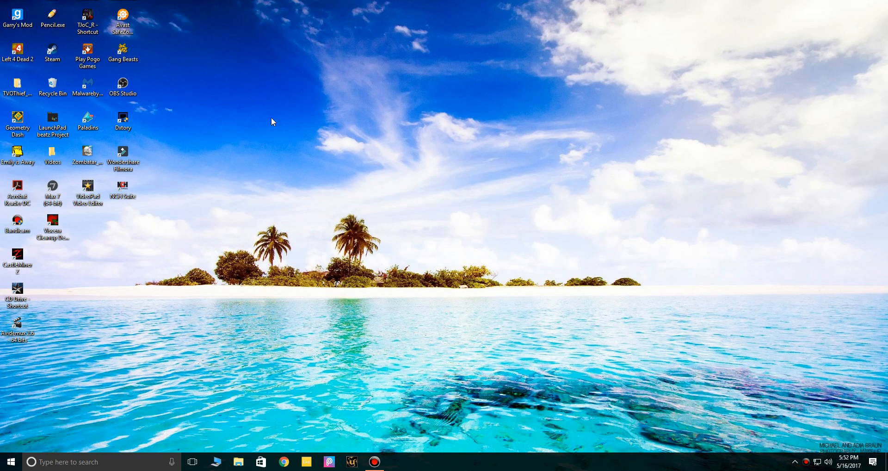
pyautogui.moveTo(389, 349)
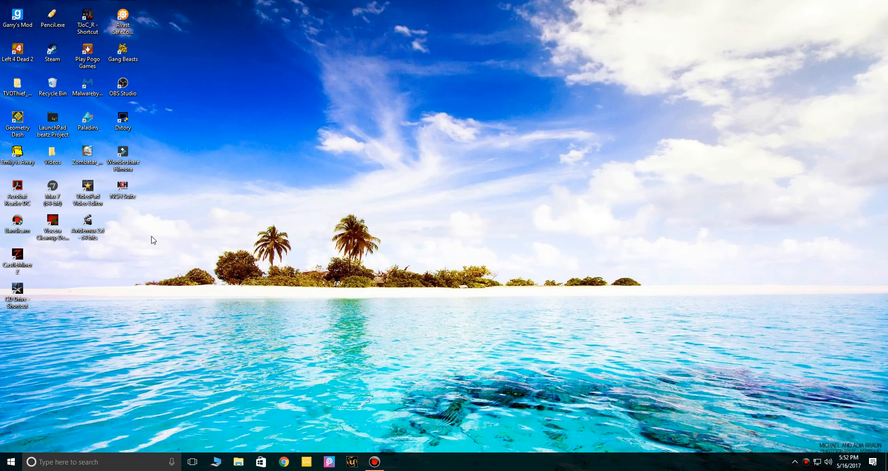
pyautogui.moveTo(88, 227)
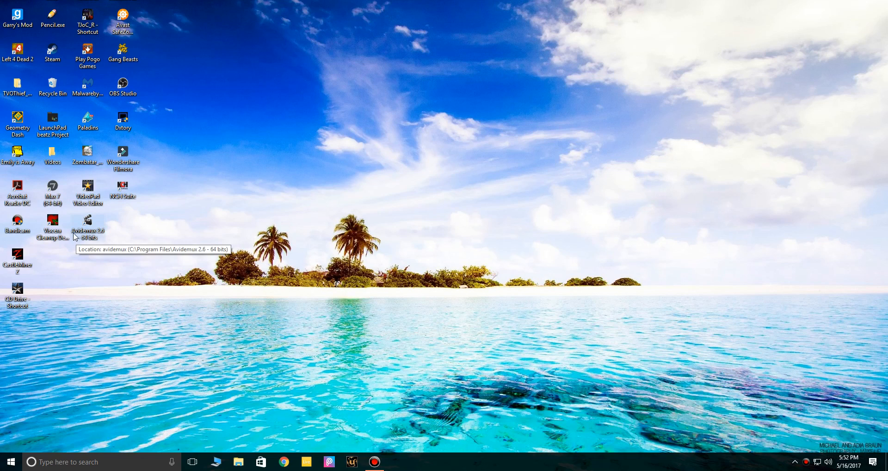
pyautogui.moveTo(94, 237)
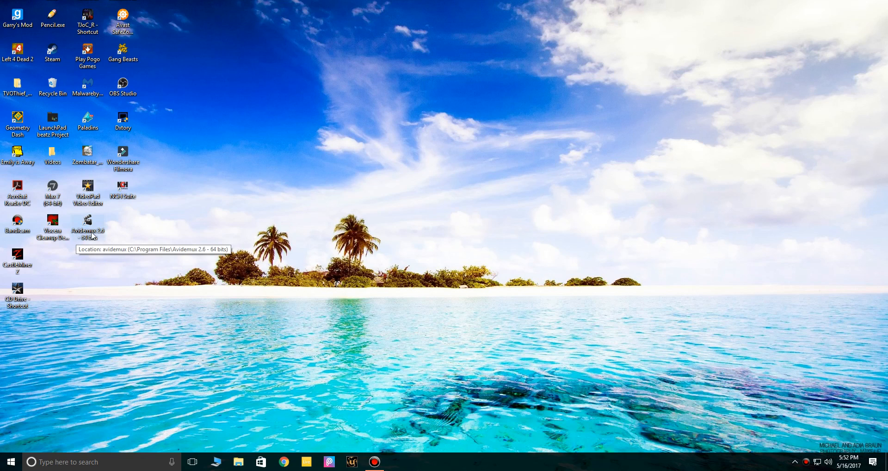
pyautogui.moveTo(115, 238)
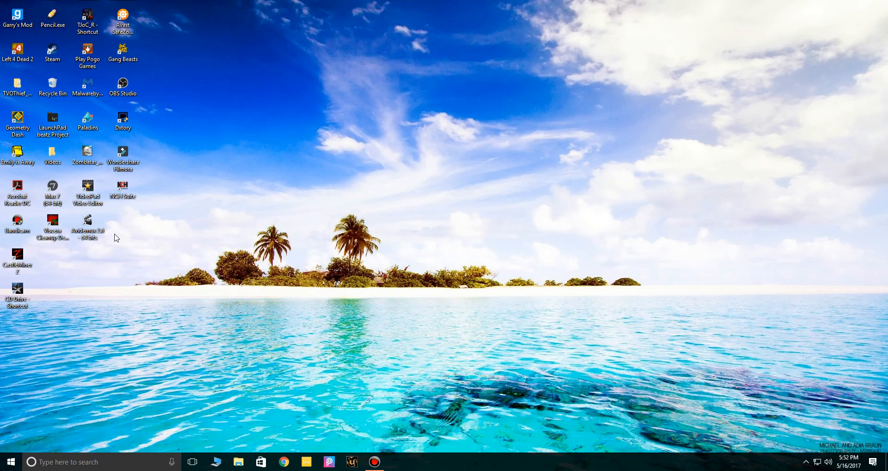
pyautogui.moveTo(310, 250)
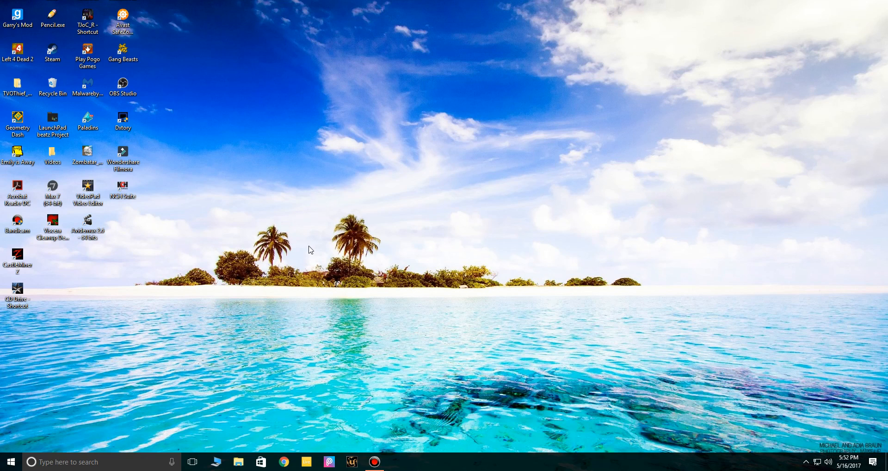
pyautogui.moveTo(306, 233)
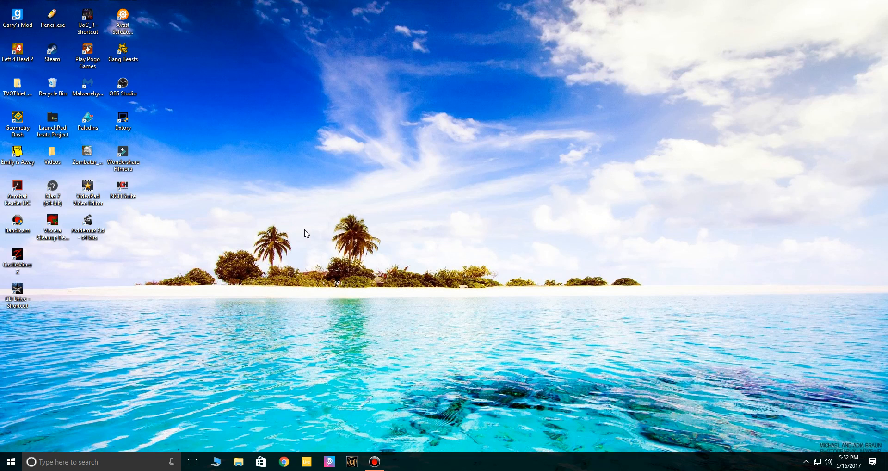
pyautogui.moveTo(438, 285)
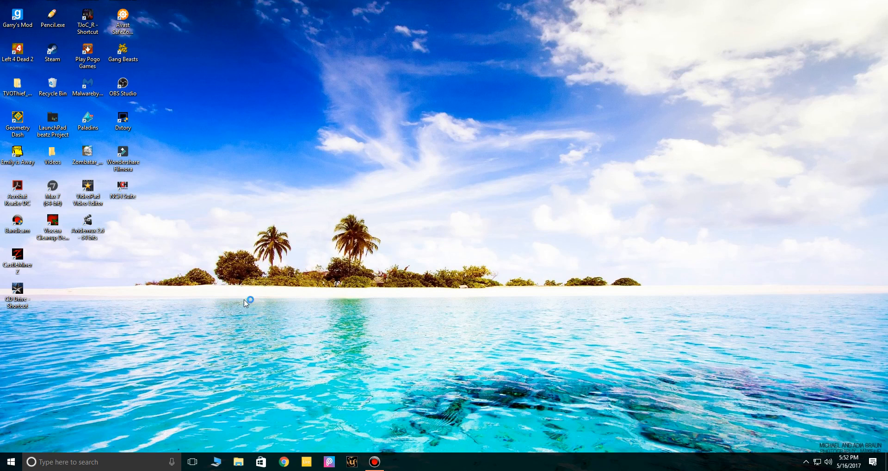
# - Launch Chrome and search Google for 'avidemux mac', then refine to 'avidemux download'
pyautogui.click(284, 462)
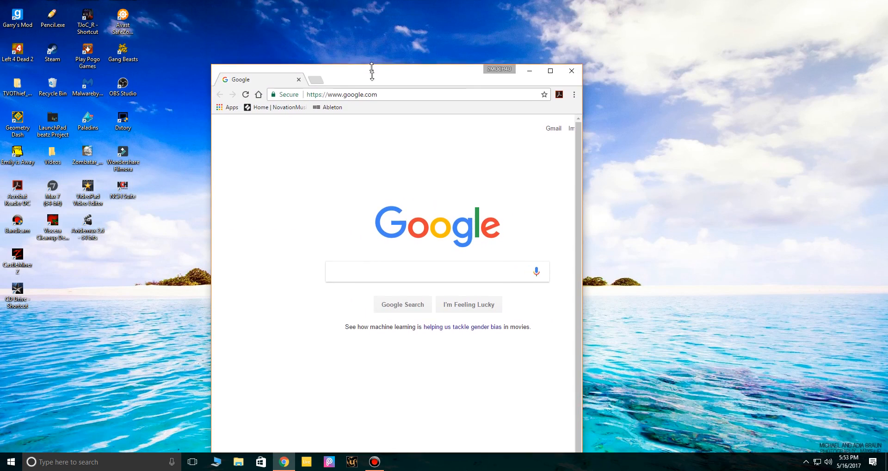
pyautogui.moveTo(372, 71); pyautogui.dragTo(407, 97)
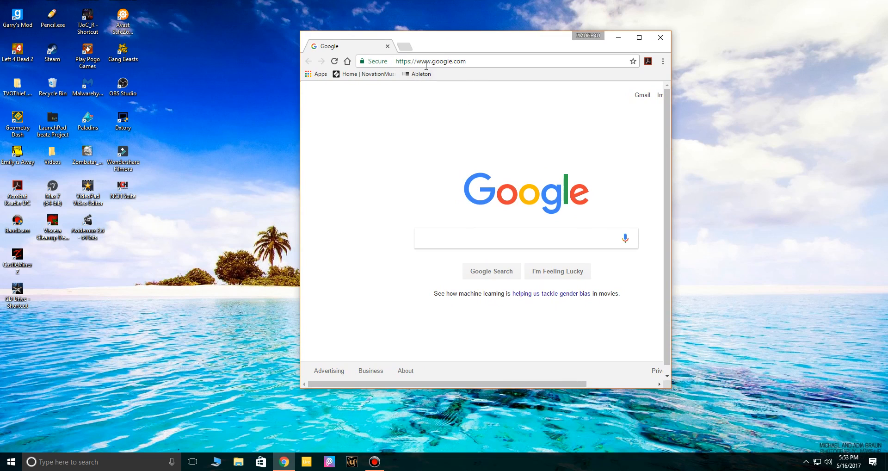
pyautogui.write('avidemux')
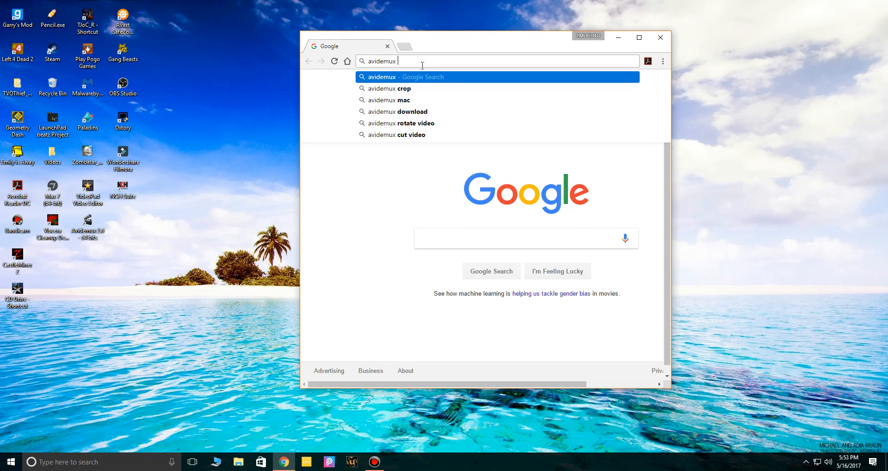
pyautogui.click(394, 100)
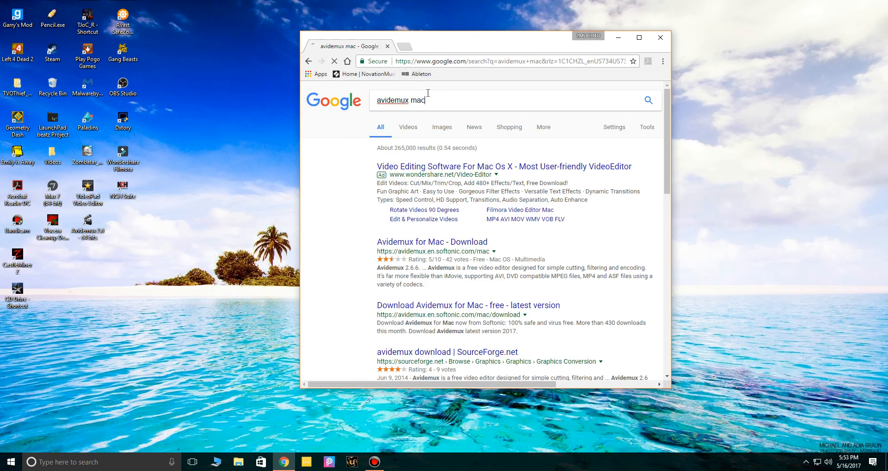
pyautogui.click(408, 100)
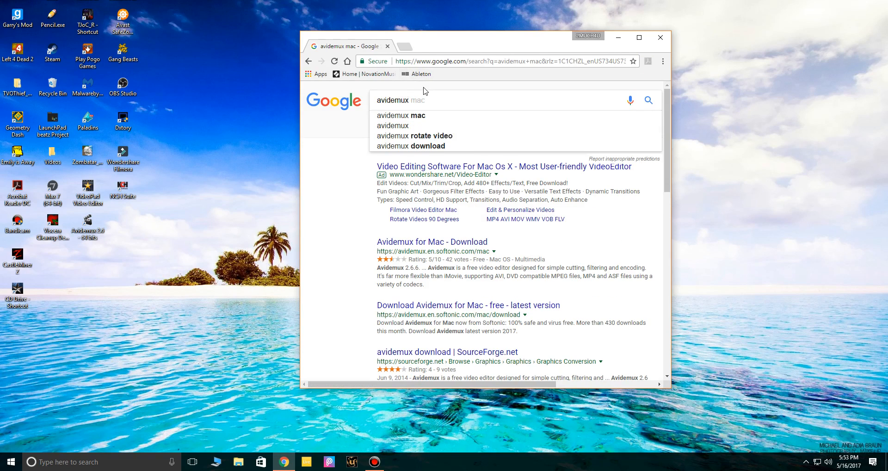
pyautogui.click(409, 146)
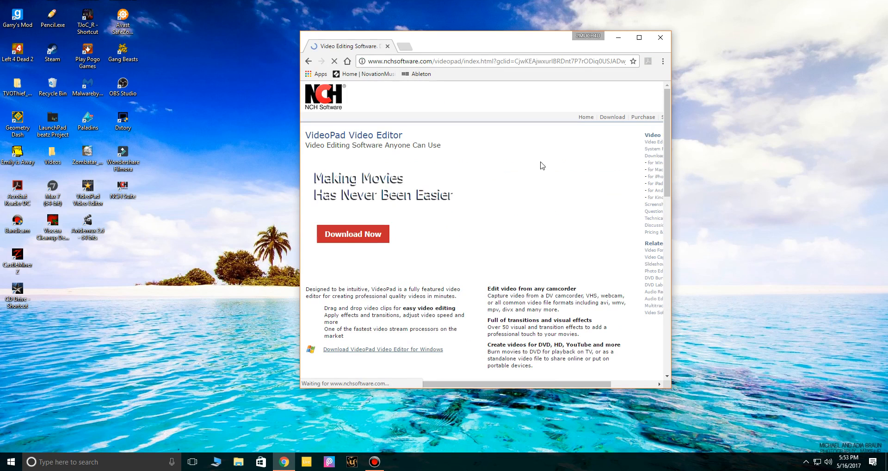
pyautogui.scroll(-3)
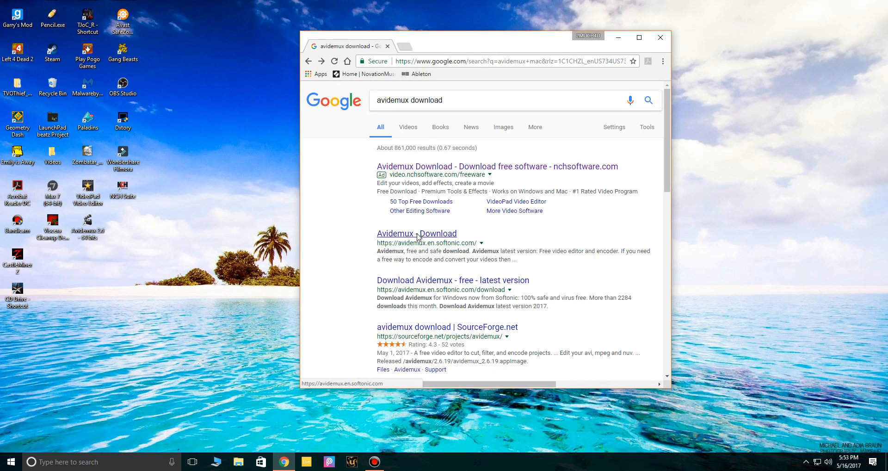
# - Follow the Softonic result to the Avidemux 2.6.14 free download page
pyautogui.click(416, 233)
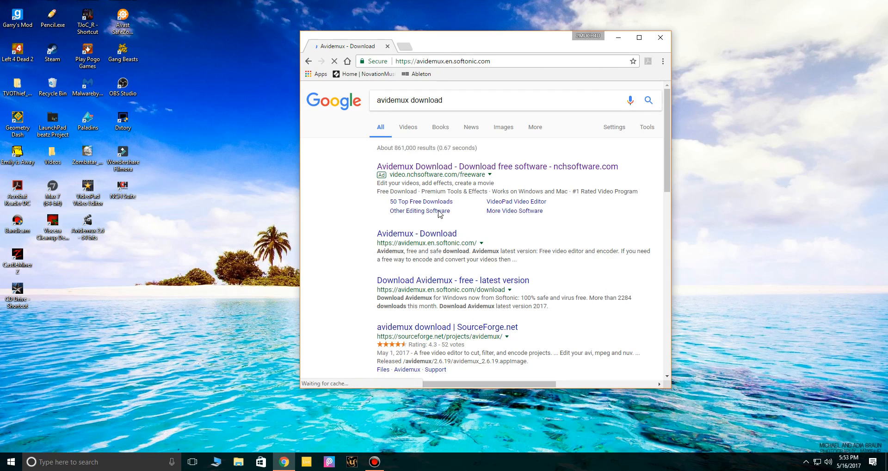
pyautogui.click(416, 233)
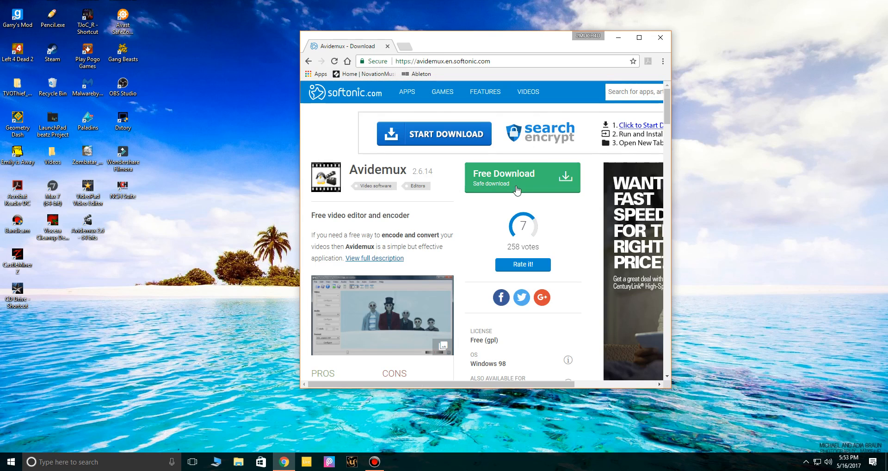
pyautogui.moveTo(517, 187)
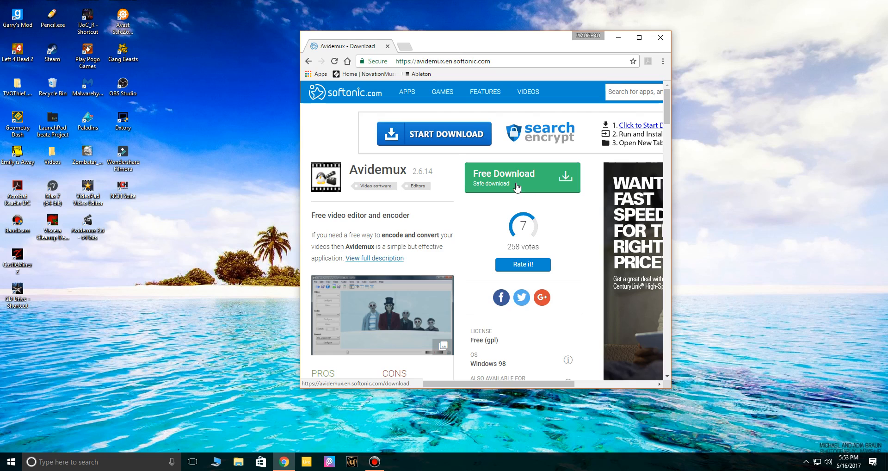
pyautogui.moveTo(410, 341)
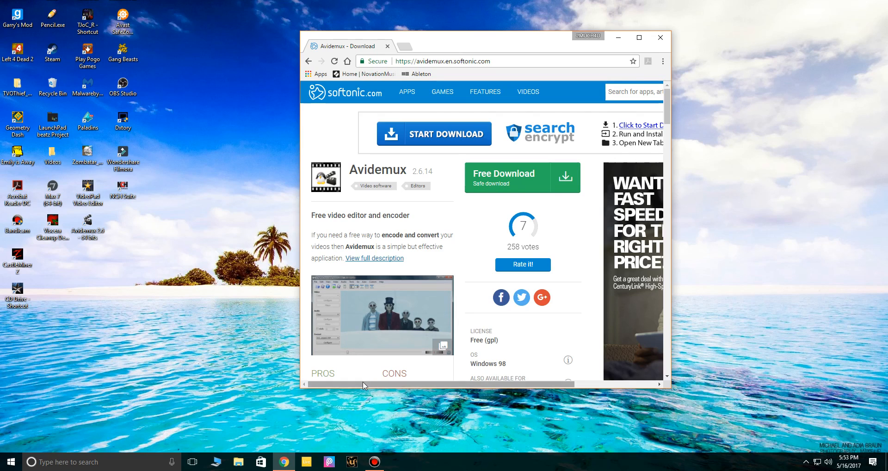
pyautogui.moveTo(544, 186)
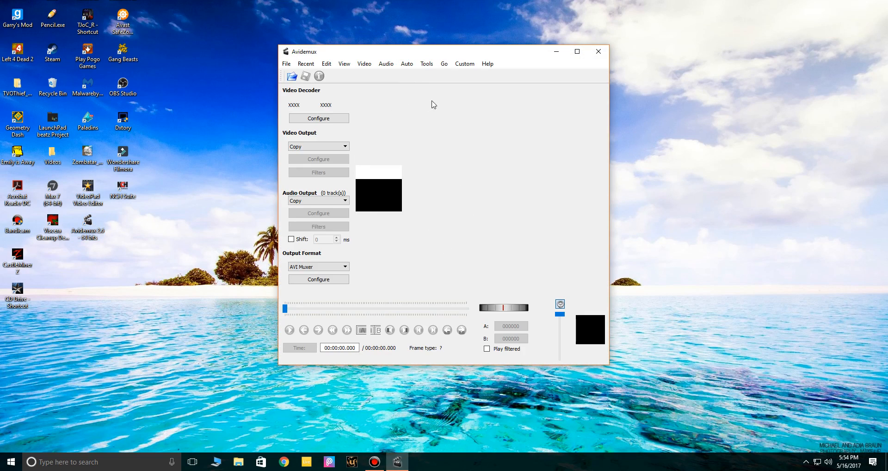
pyautogui.moveTo(285, 64)
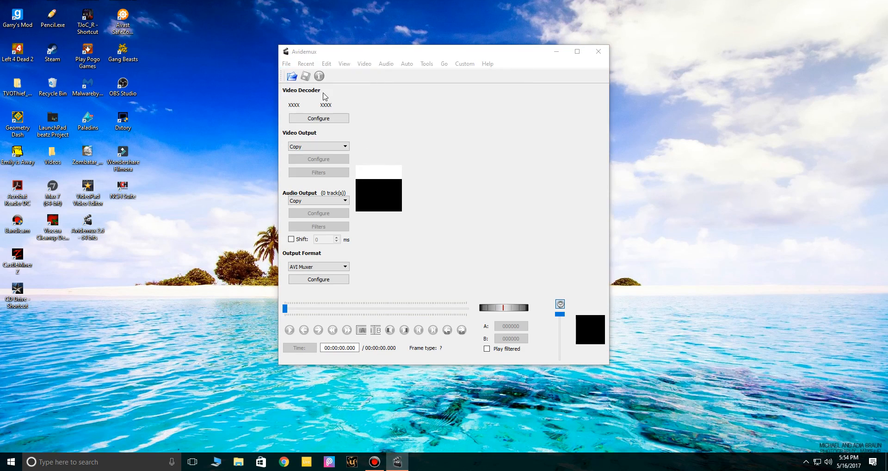
# - Load a Call of Duty recording from D:\Bandicam into Avidemux
pyautogui.click(291, 75)
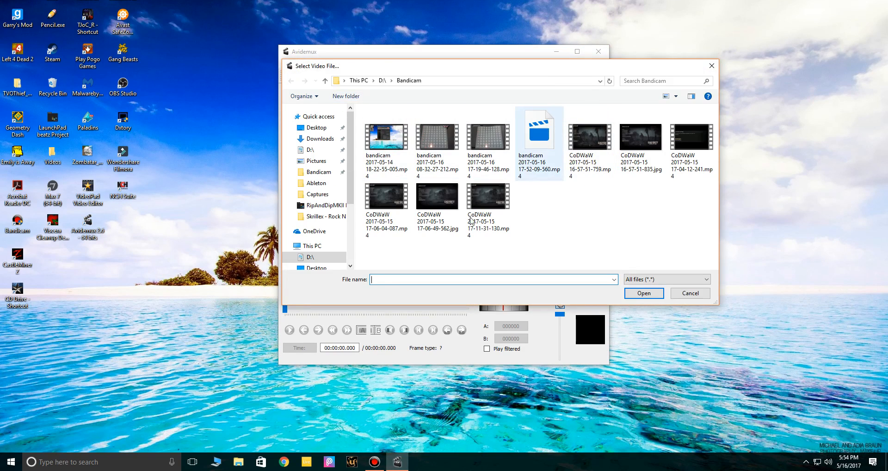
pyautogui.moveTo(564, 166)
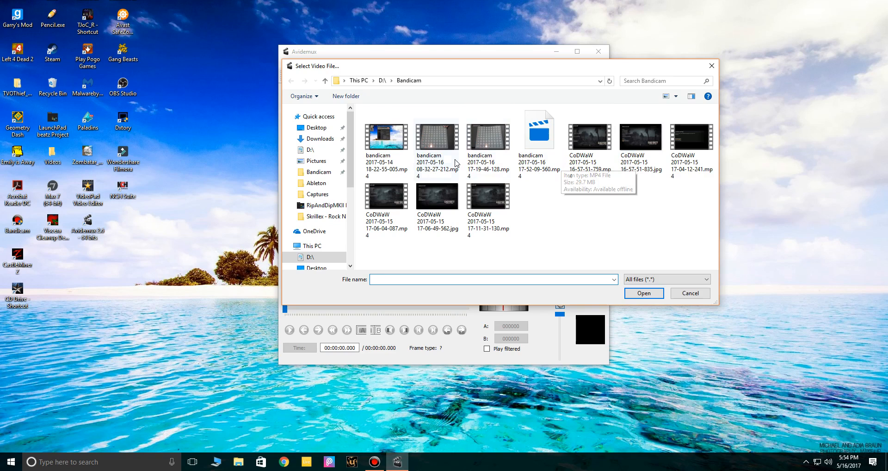
pyautogui.click(386, 136)
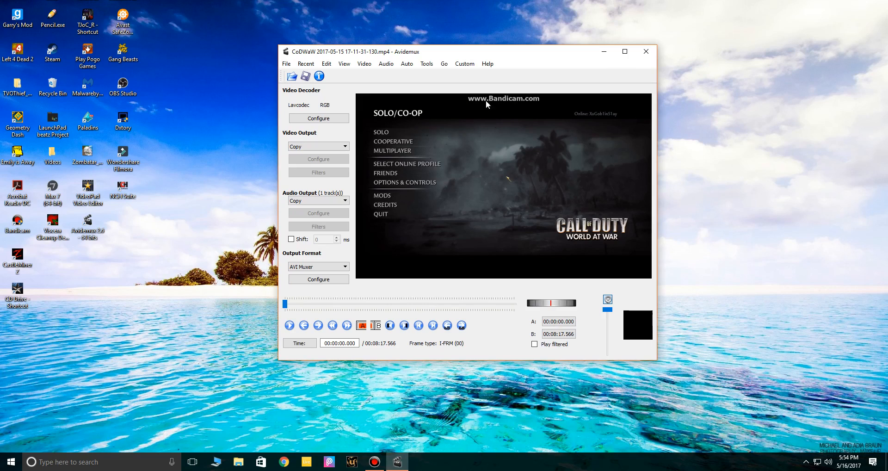
pyautogui.moveTo(468, 107)
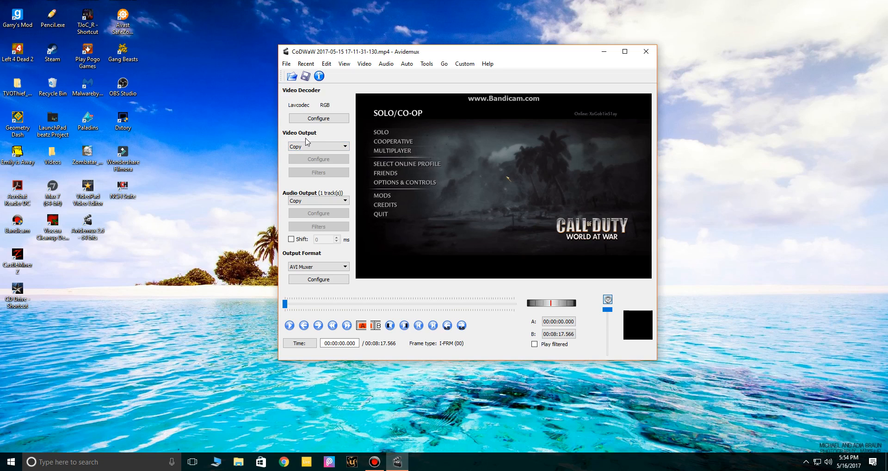
# - Bring up the Video Filter Manager from the Video Output section
pyautogui.click(344, 146)
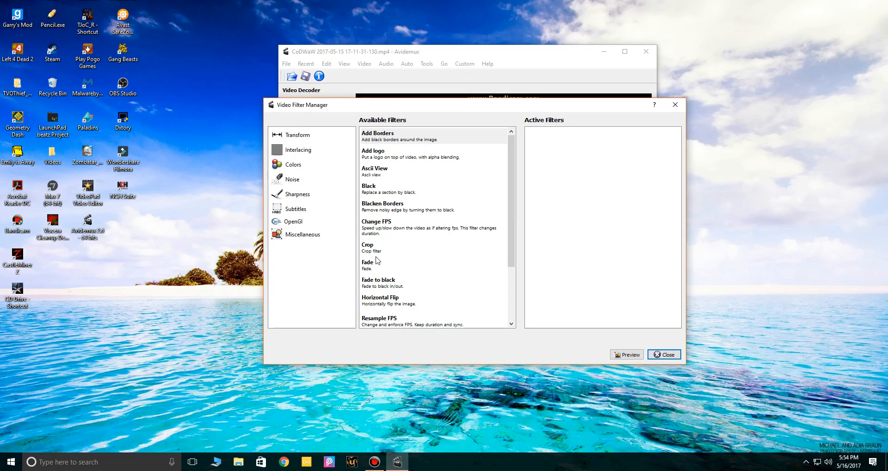
pyautogui.moveTo(684, 114)
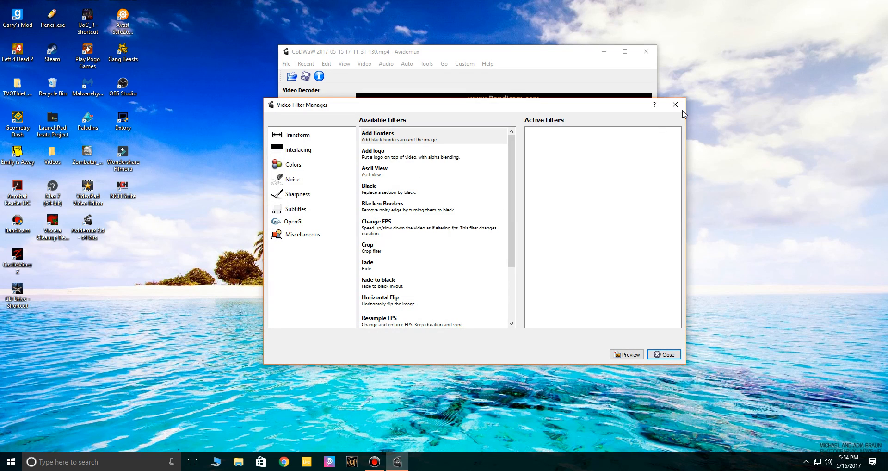
pyautogui.moveTo(419, 190)
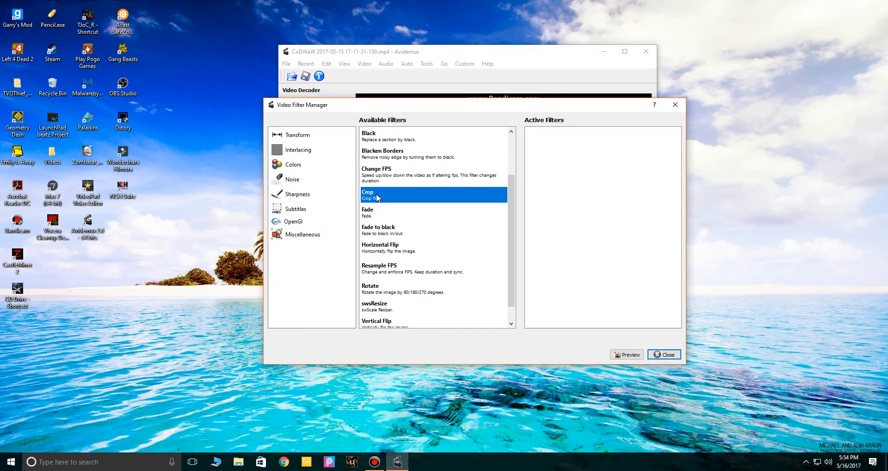
# - Add the Crop filter from Transform, showing its margins all at zero
pyautogui.doubleClick(367, 192)
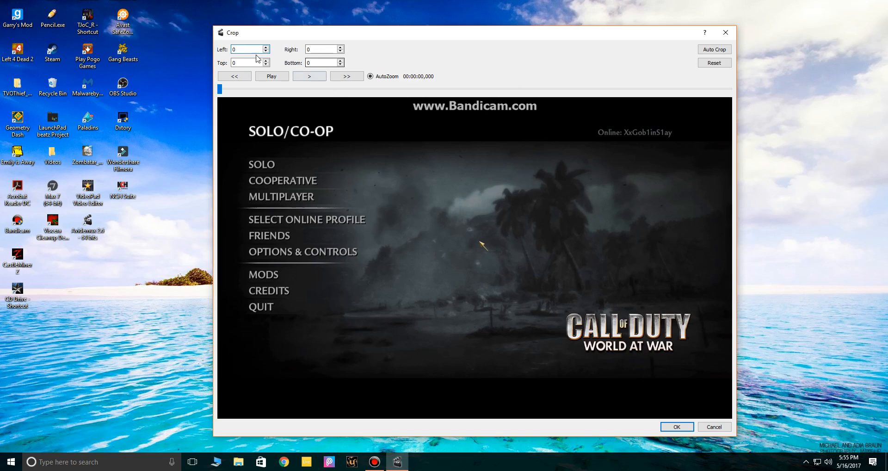
# - Set the top crop margin to 32 and the left margin to 58
pyautogui.click(246, 62)
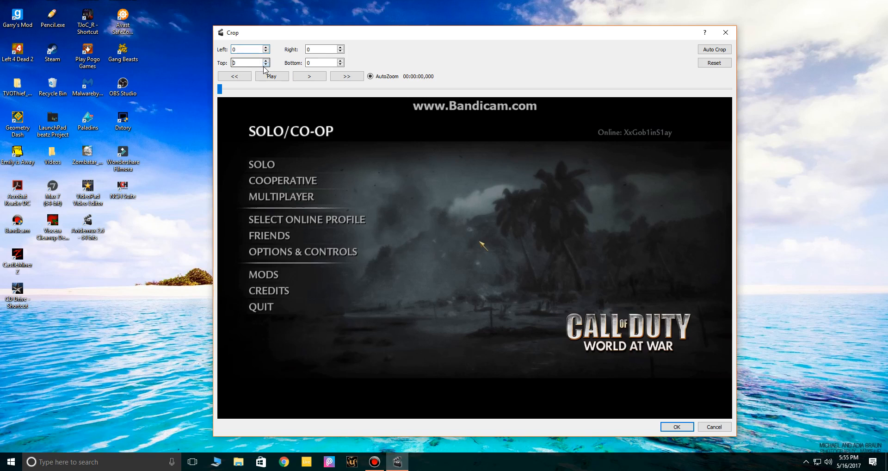
pyautogui.click(248, 62)
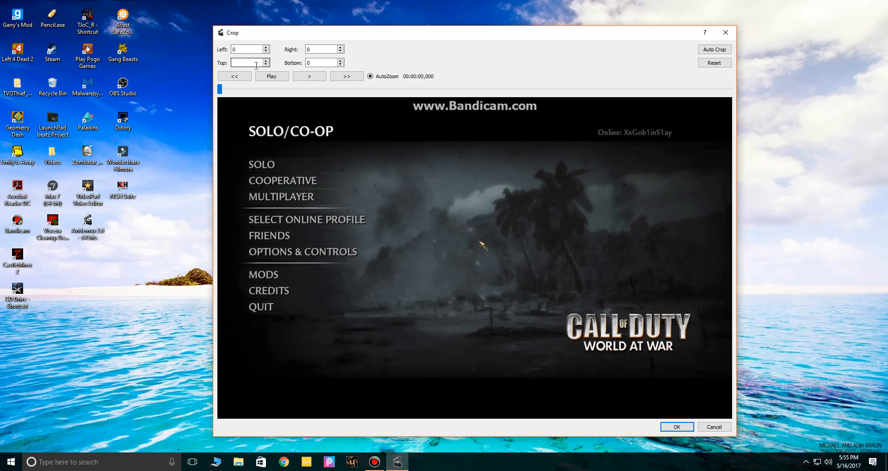
pyautogui.write('35')
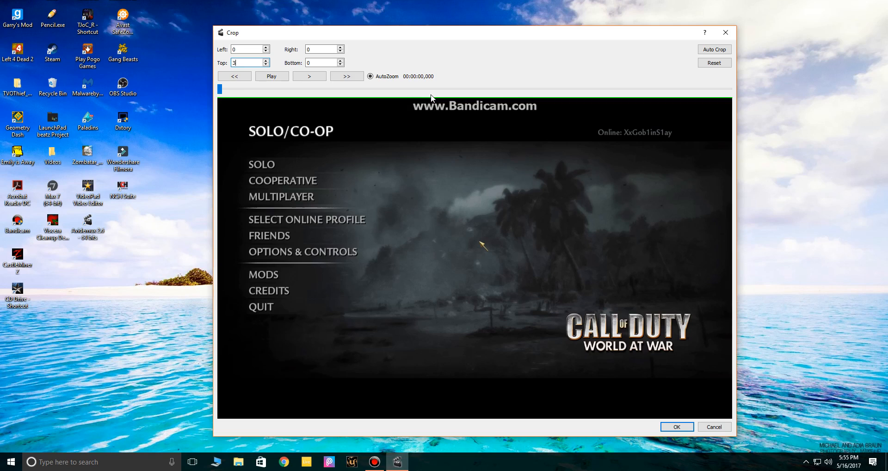
pyautogui.write('31')
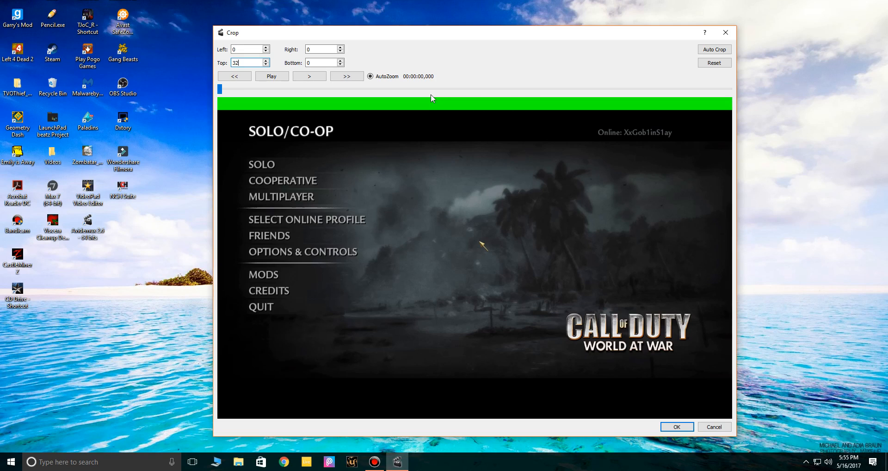
pyautogui.moveTo(476, 103)
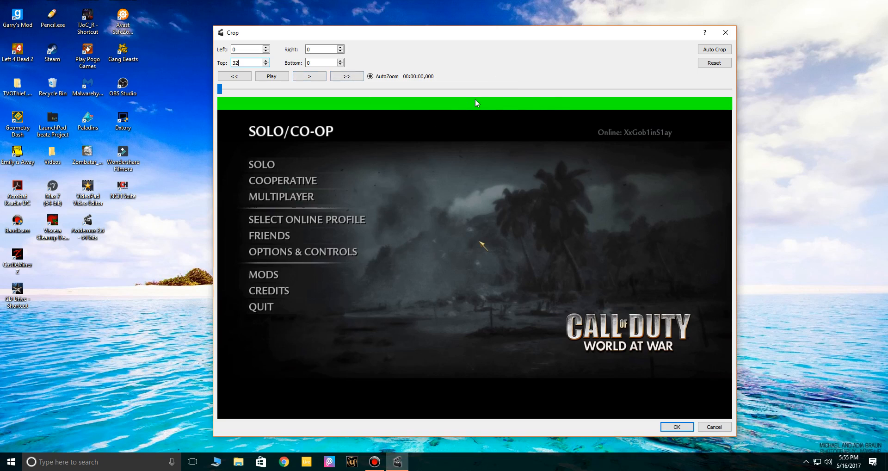
pyautogui.moveTo(362, 114)
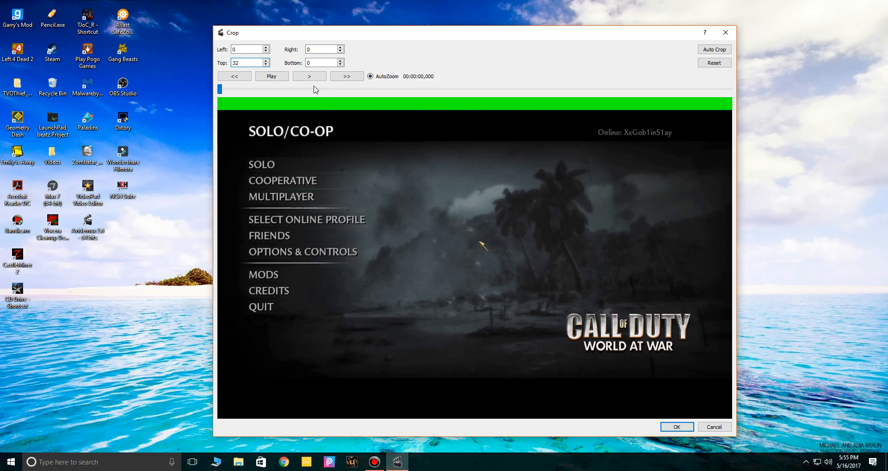
pyautogui.moveTo(629, 100)
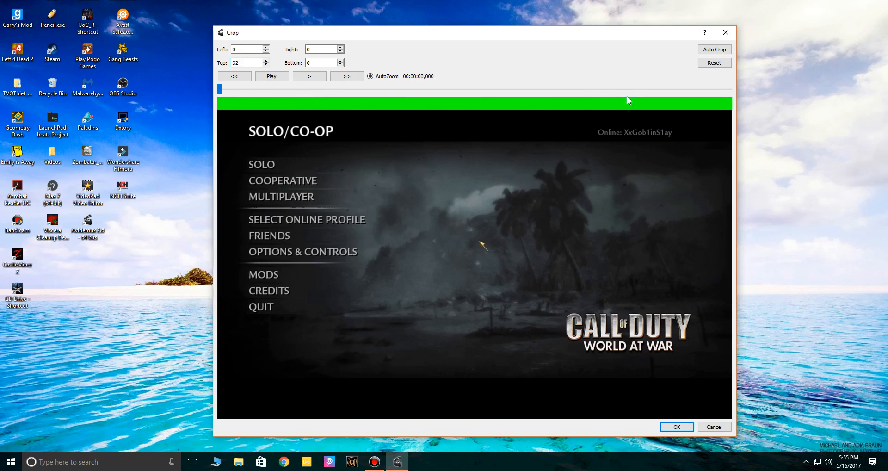
pyautogui.moveTo(549, 105)
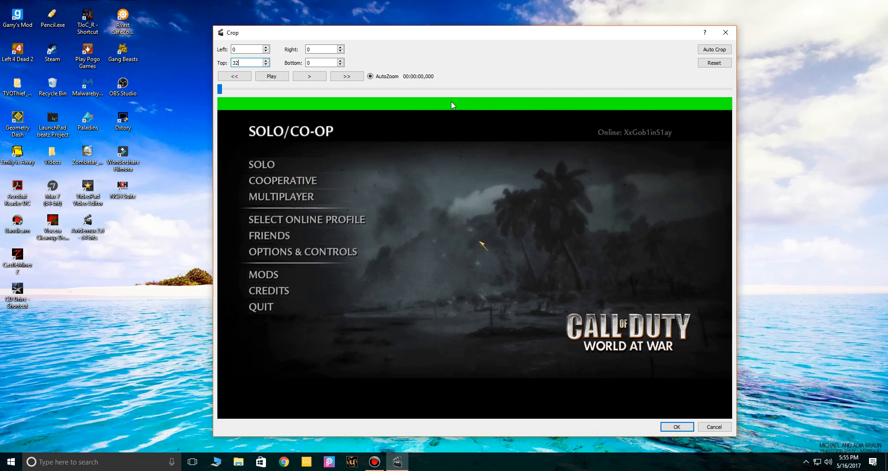
pyautogui.moveTo(297, 108)
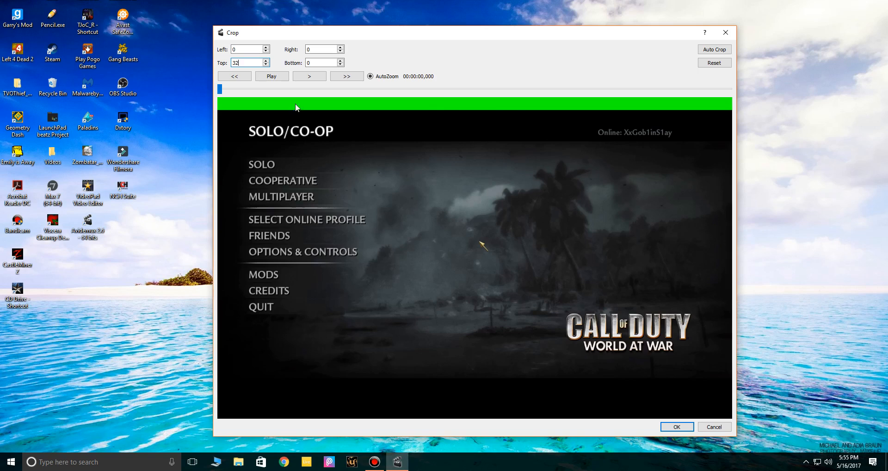
pyautogui.click(249, 49)
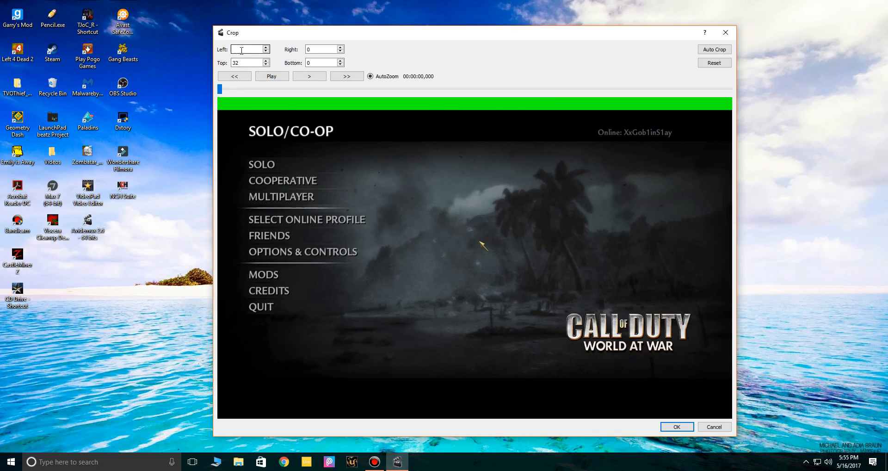
pyautogui.write('55')
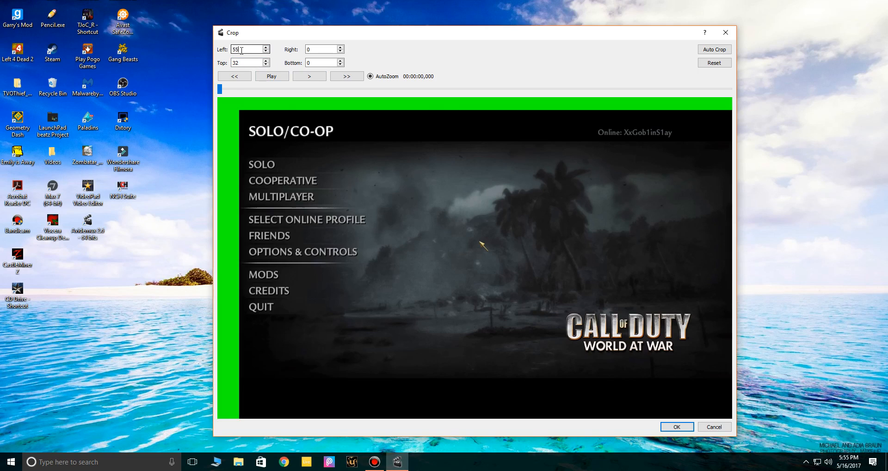
pyautogui.write('58')
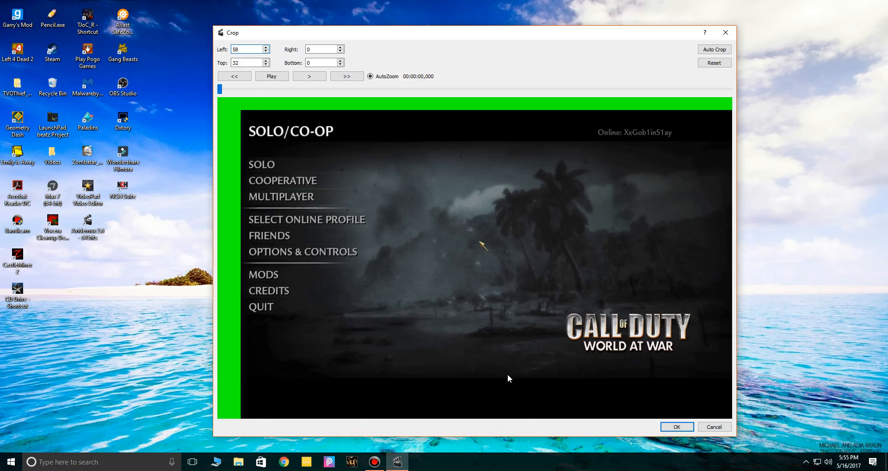
pyautogui.moveTo(508, 392)
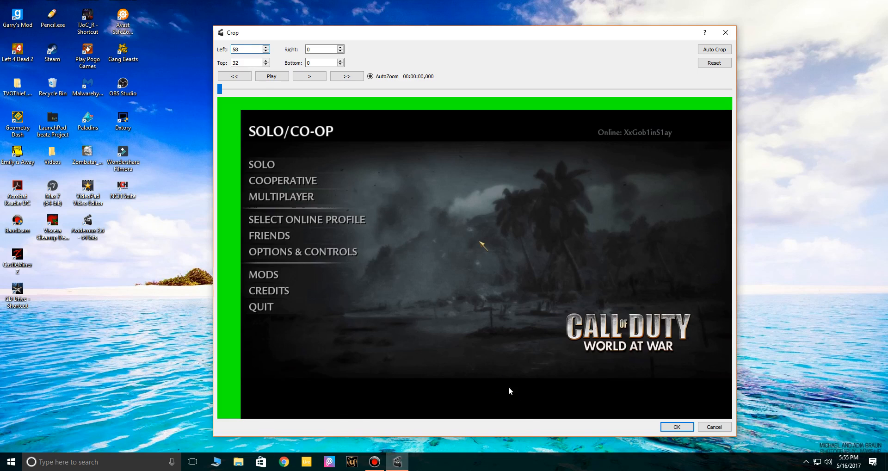
pyautogui.moveTo(500, 399)
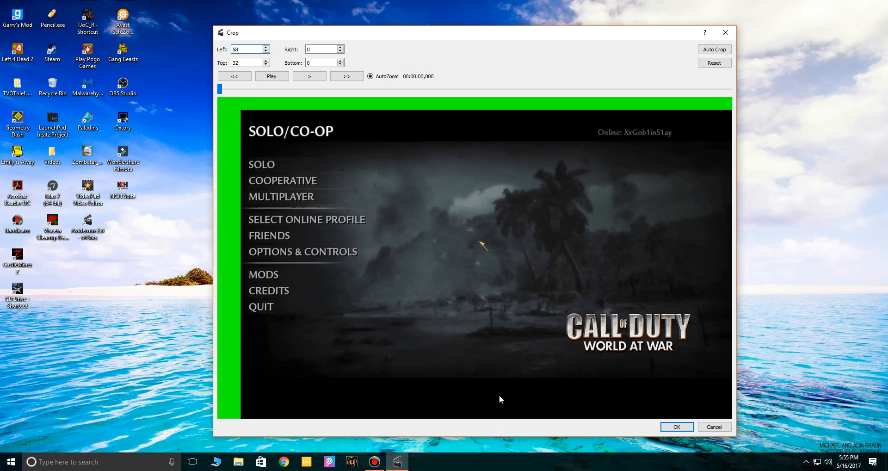
pyautogui.moveTo(483, 392)
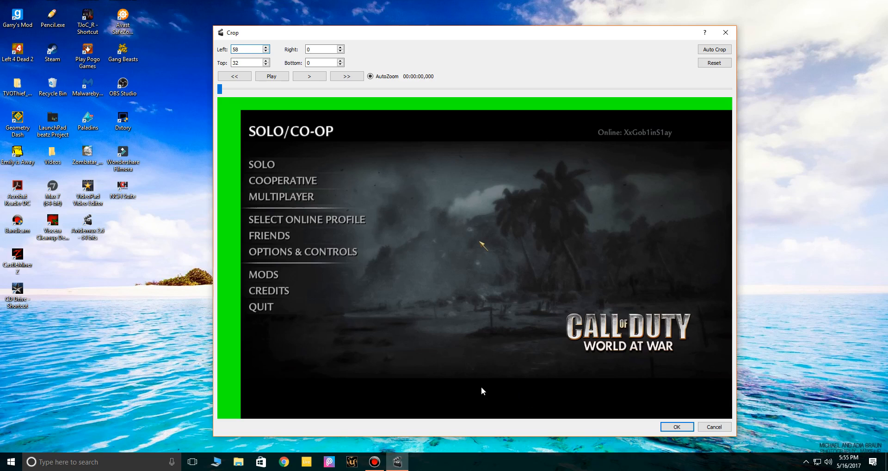
pyautogui.moveTo(480, 378)
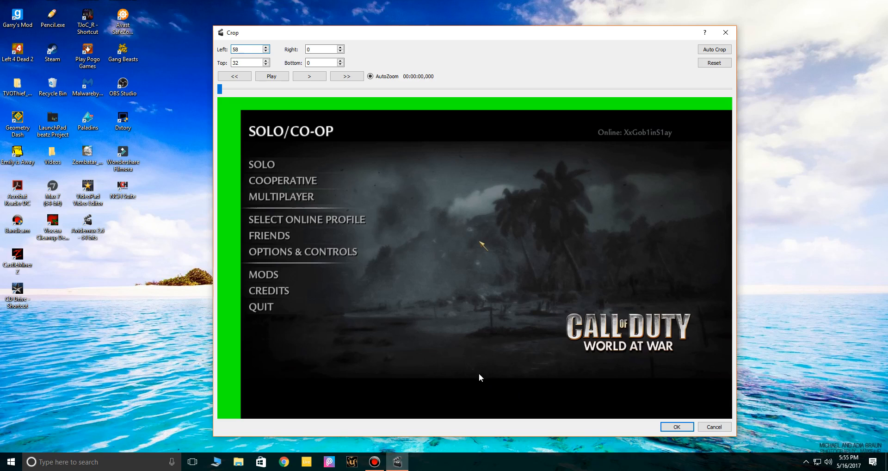
pyautogui.click(322, 62)
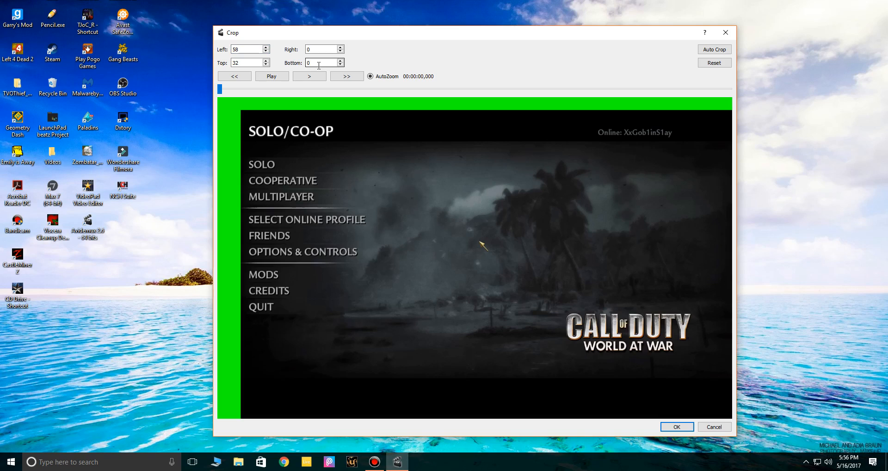
# - Set the bottom crop margin to 100 after trying smaller values
pyautogui.click(322, 62)
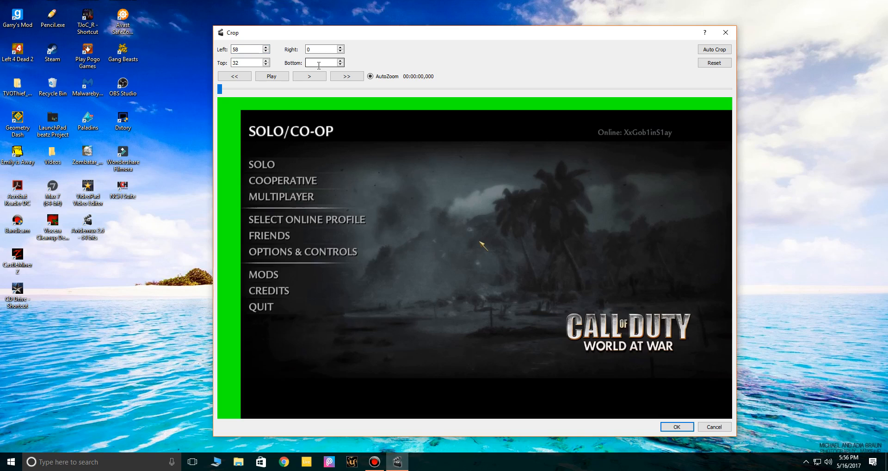
pyautogui.write('65')
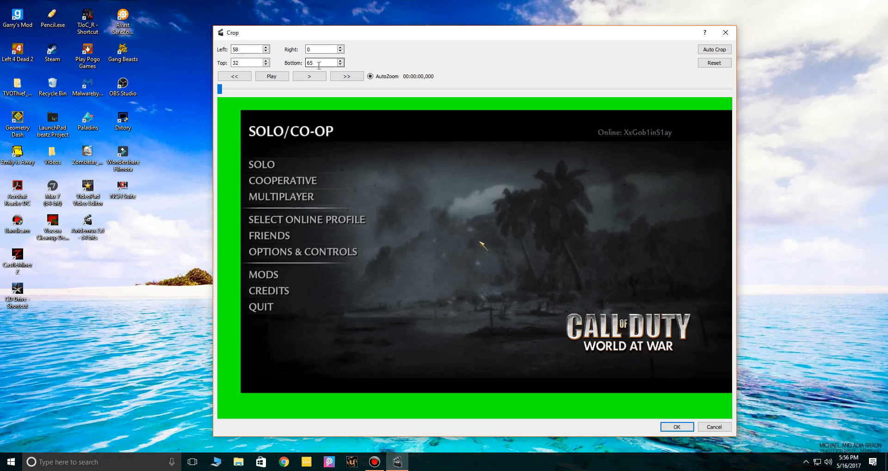
pyautogui.write('87')
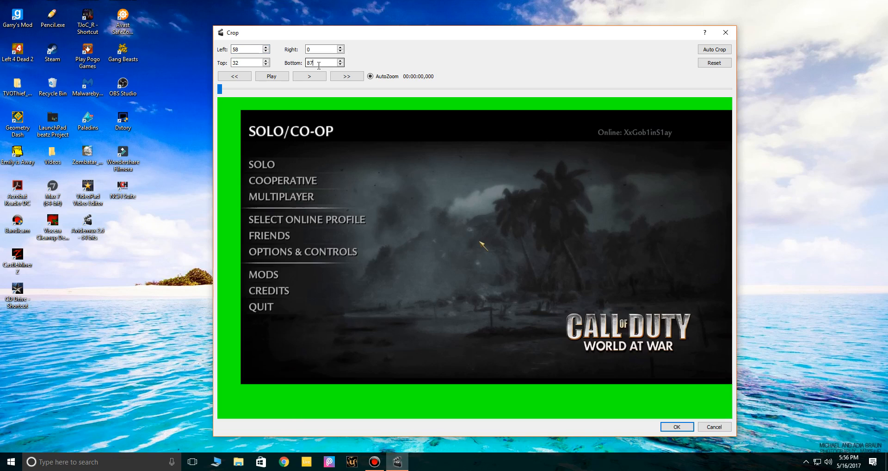
pyautogui.click(322, 62)
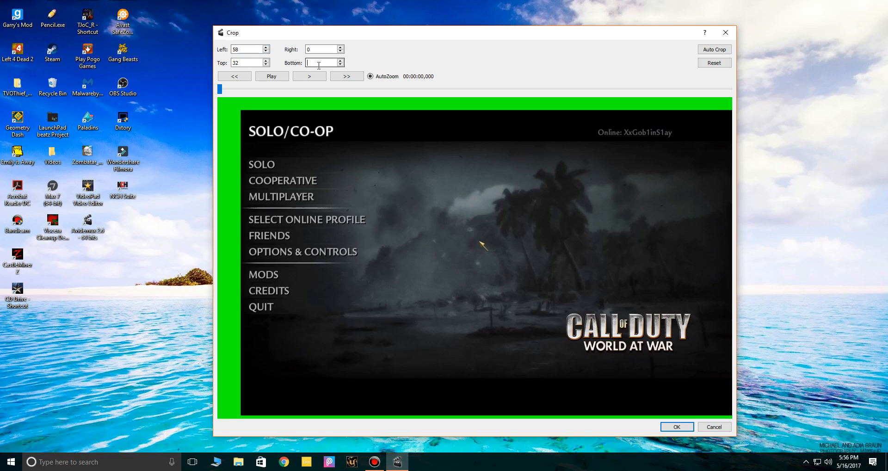
pyautogui.write('94')
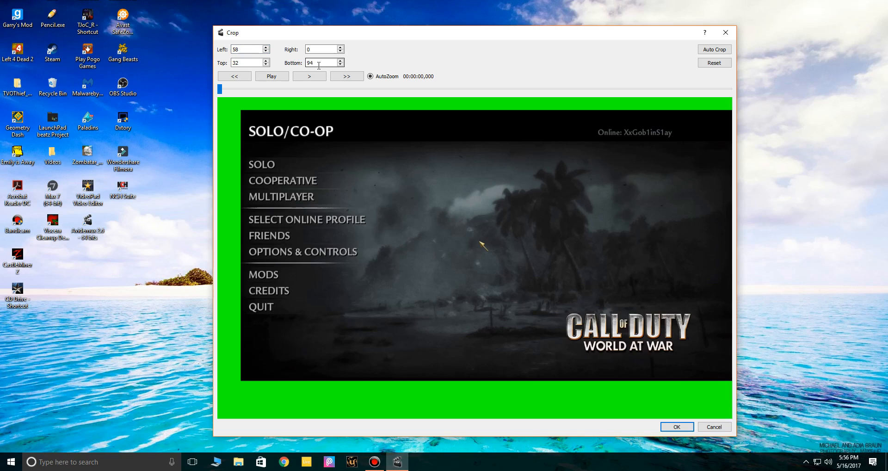
pyautogui.click(339, 60)
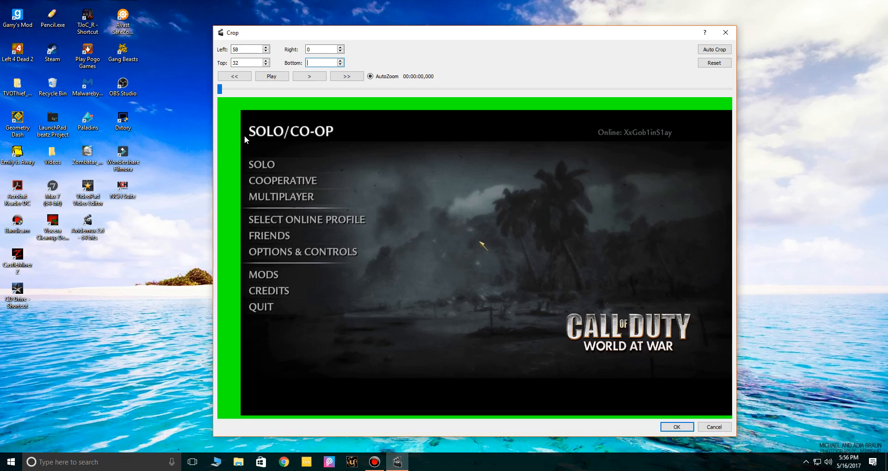
pyautogui.write('100')
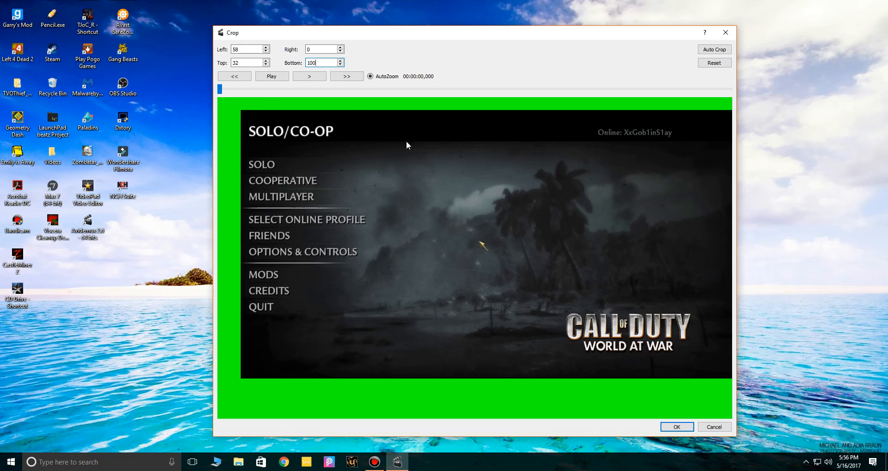
pyautogui.moveTo(729, 180)
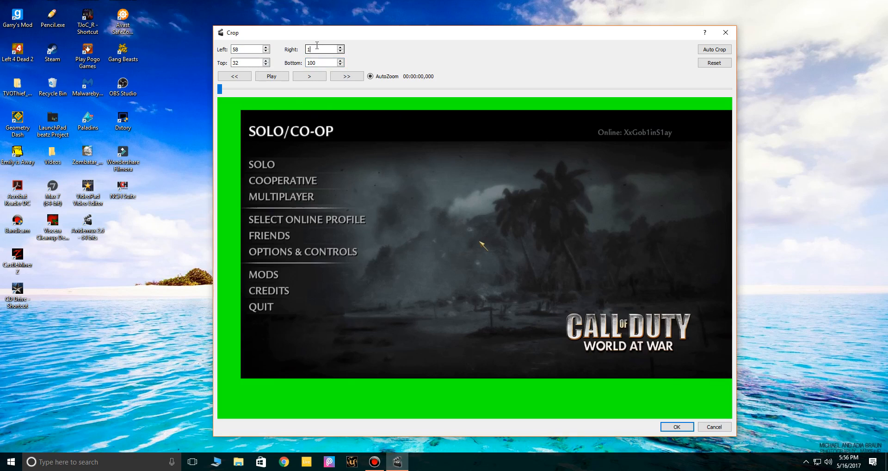
# - Set the right margin to 4 and apply the 1218x668 crop, returning to the main window
pyautogui.press('backspace')
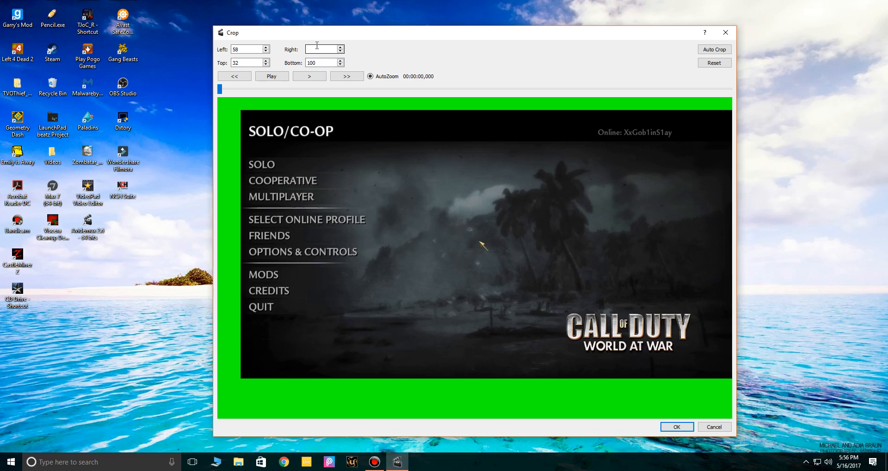
pyautogui.write('4')
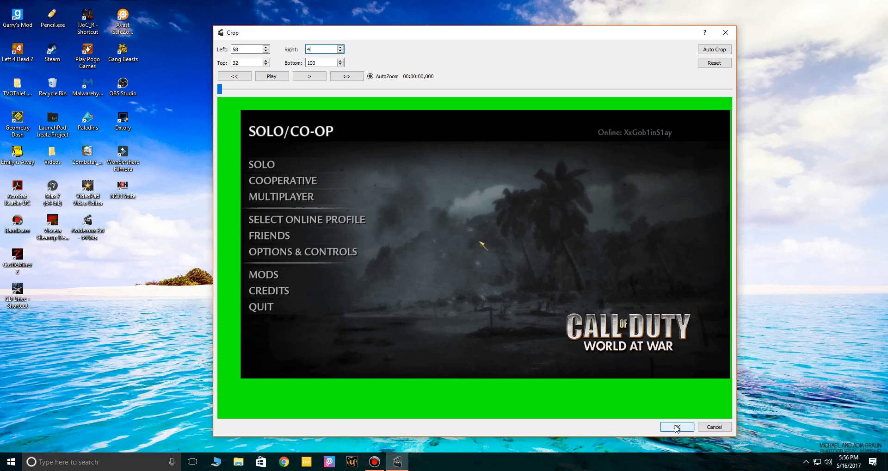
pyautogui.click(677, 426)
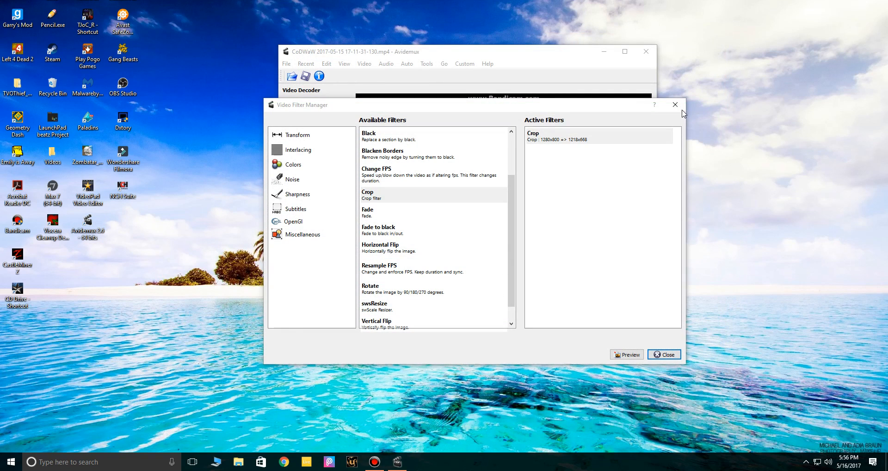
pyautogui.click(667, 355)
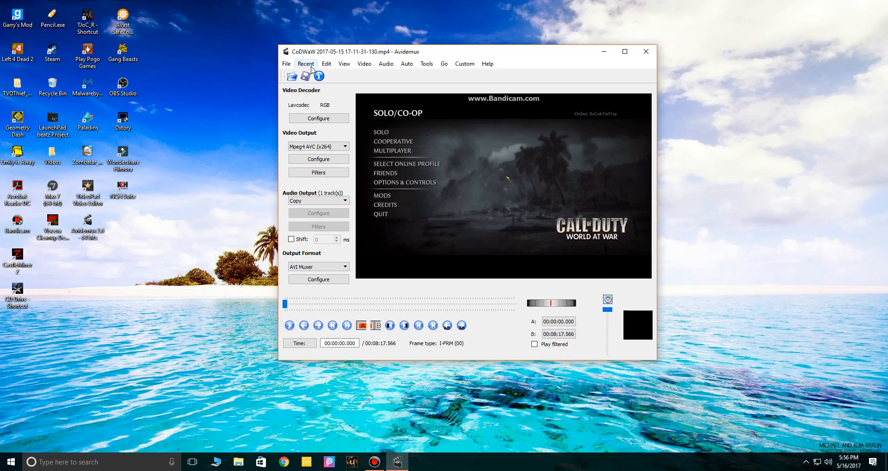
pyautogui.moveTo(306, 76)
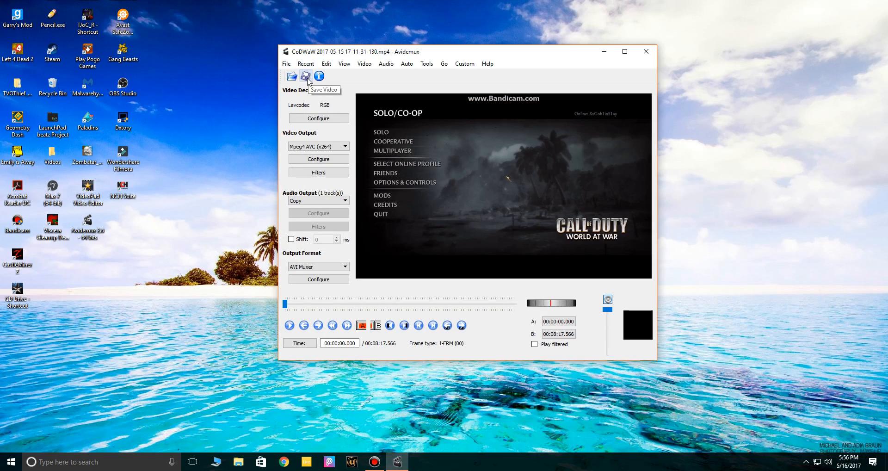
# - Save the cropped video as AVI in D:\Bandicam, accepting the Bad Idea warning
pyautogui.click(305, 76)
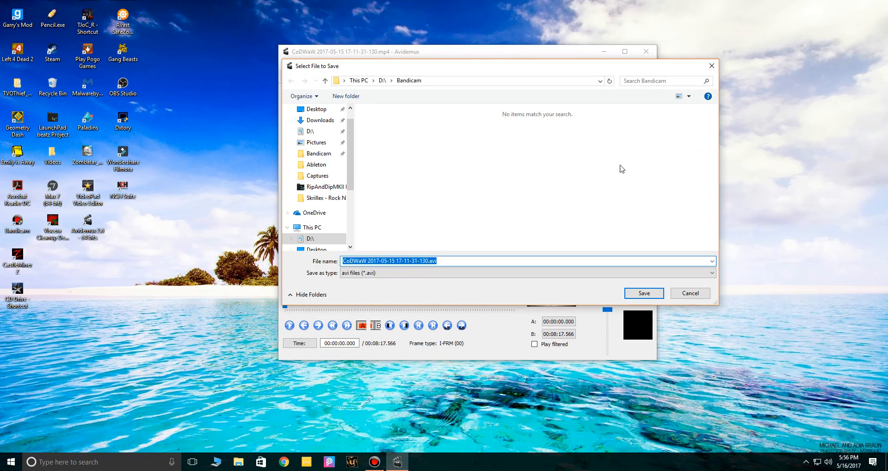
pyautogui.click(319, 153)
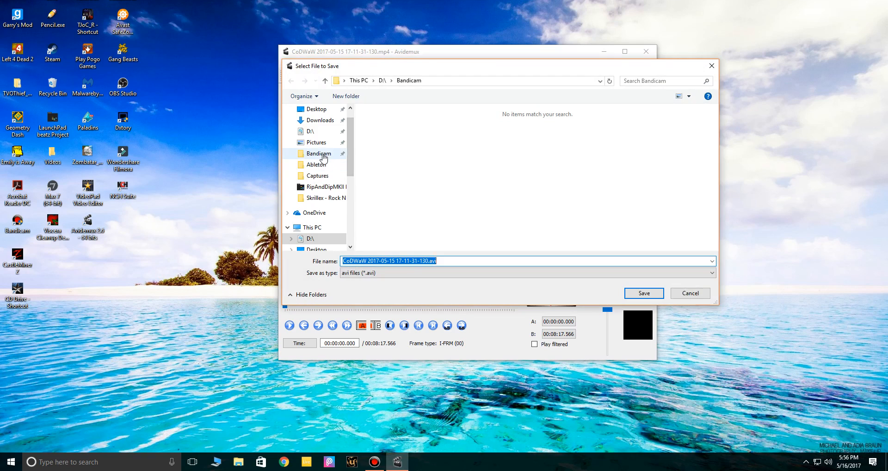
pyautogui.click(643, 293)
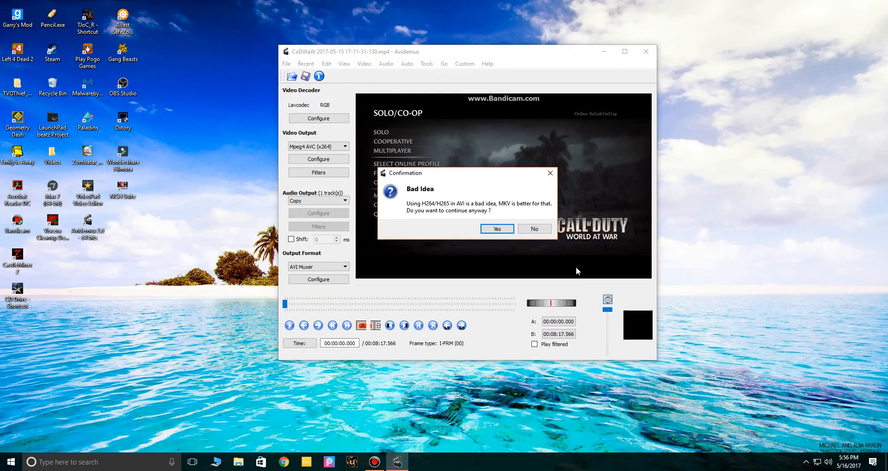
pyautogui.moveTo(447, 208)
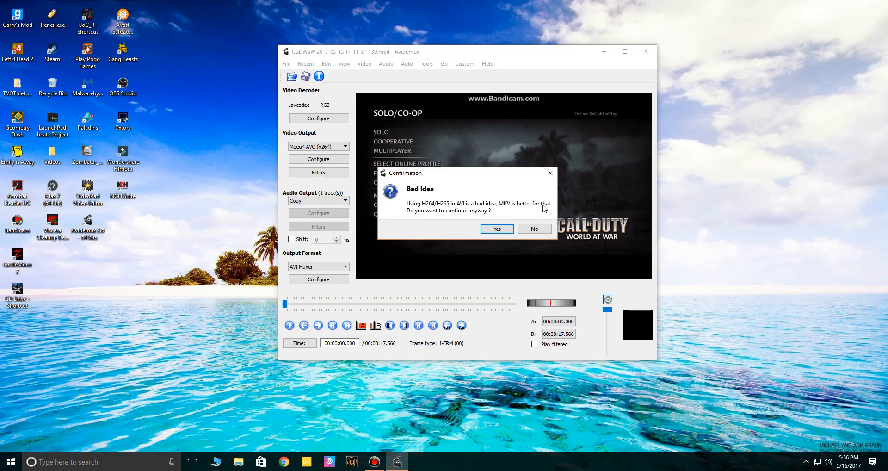
pyautogui.click(496, 229)
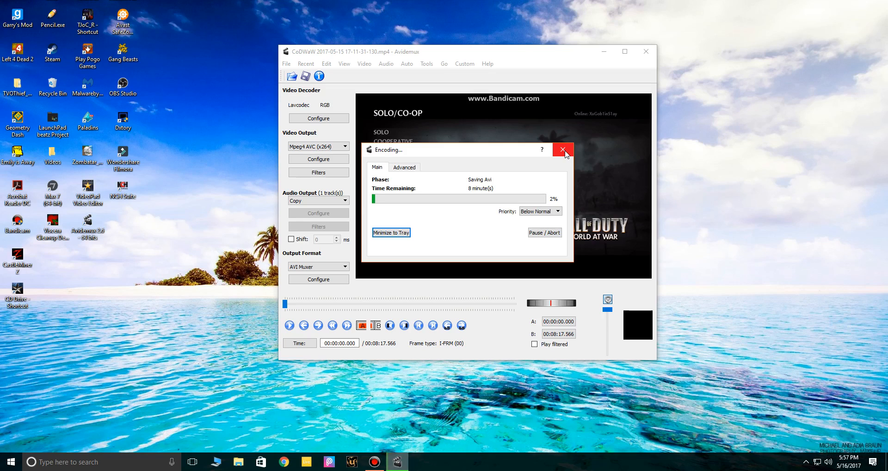
# - Abort the AVI encoding, closing Avidemux to the desktop
pyautogui.click(544, 232)
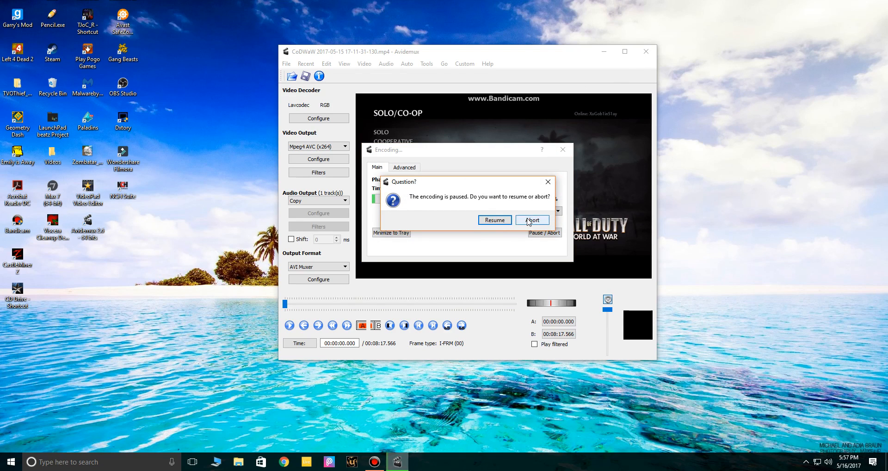
pyautogui.click(531, 220)
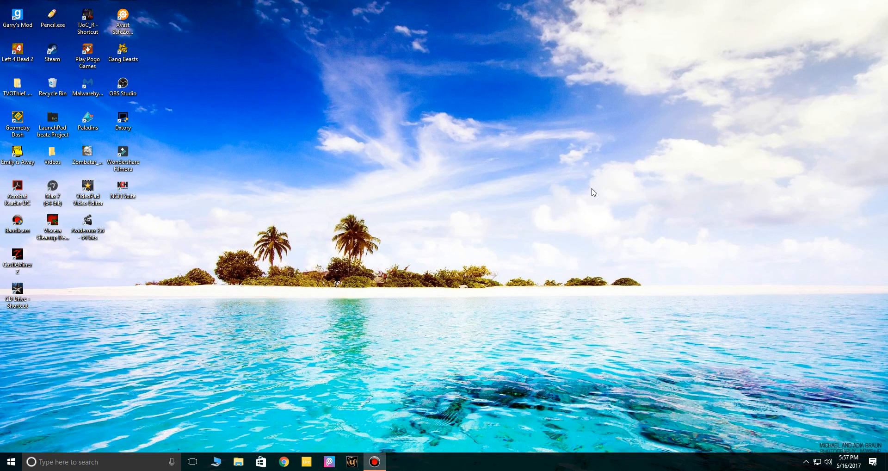
pyautogui.moveTo(602, 135)
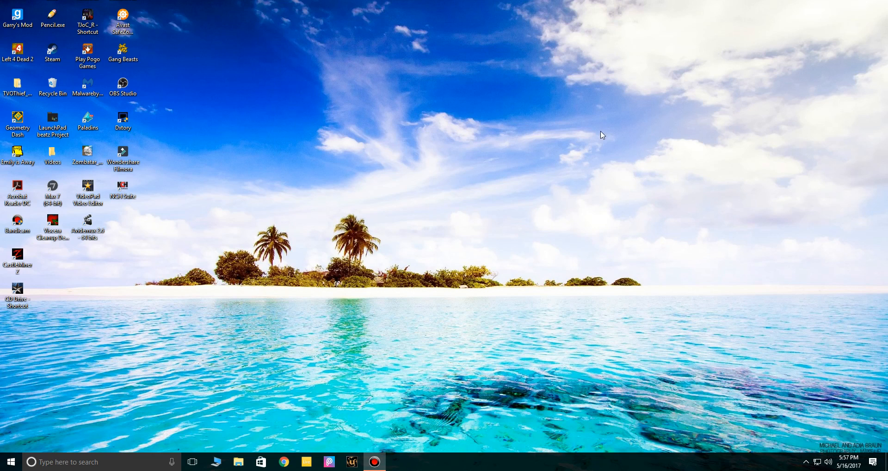
pyautogui.click(374, 462)
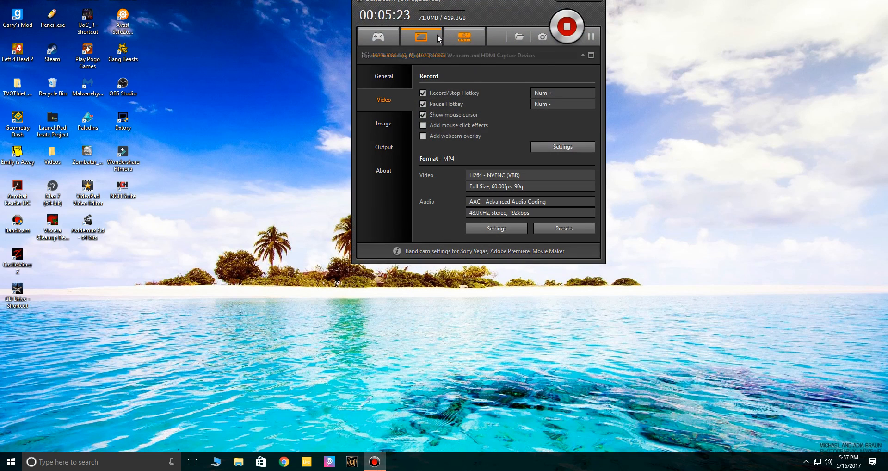
pyautogui.click(378, 36)
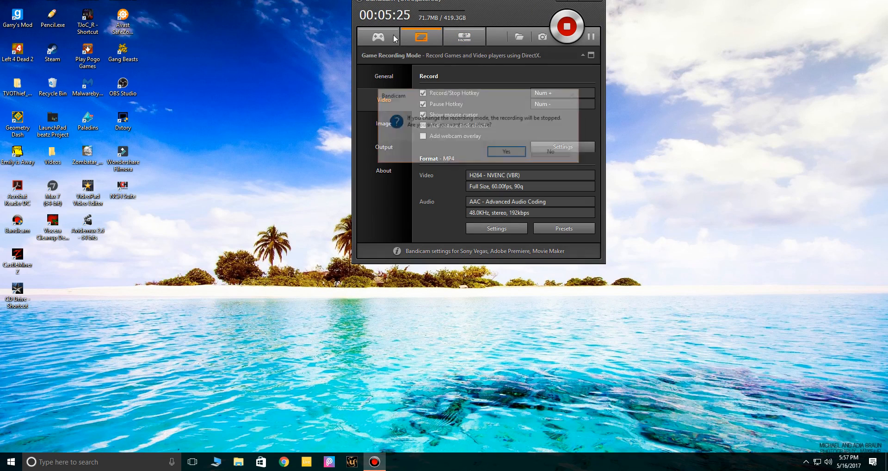
pyautogui.click(506, 152)
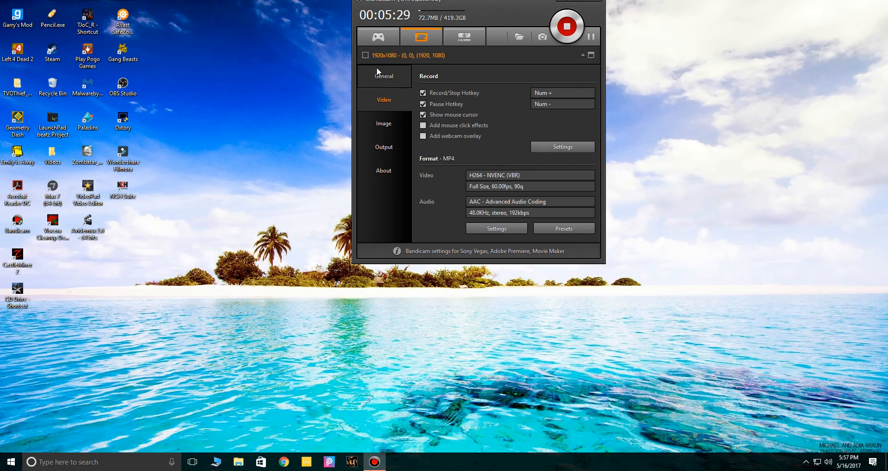
pyautogui.click(383, 75)
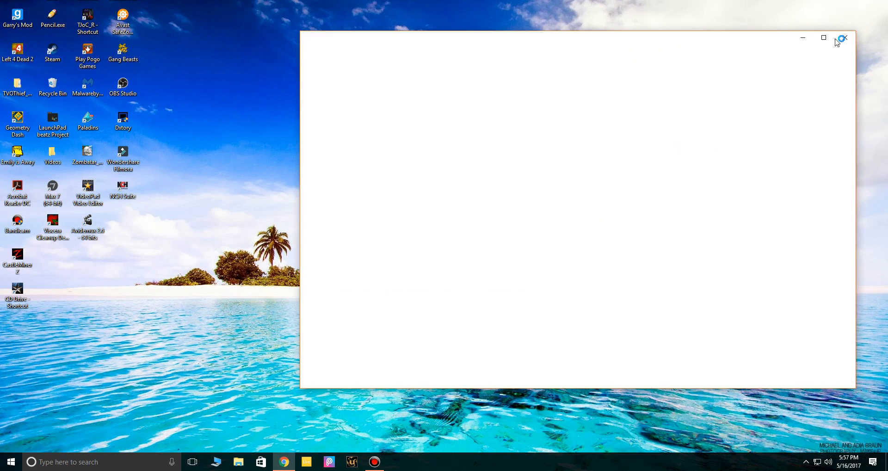
pyautogui.click(844, 37)
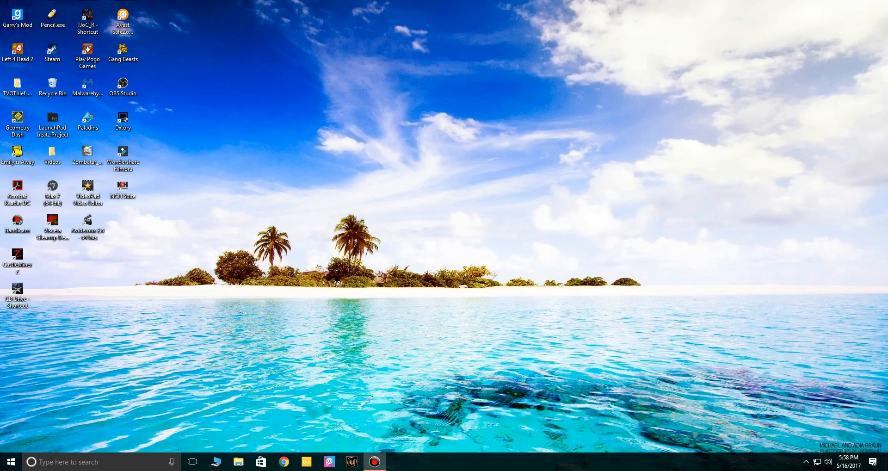
pyautogui.moveTo(543, 171)
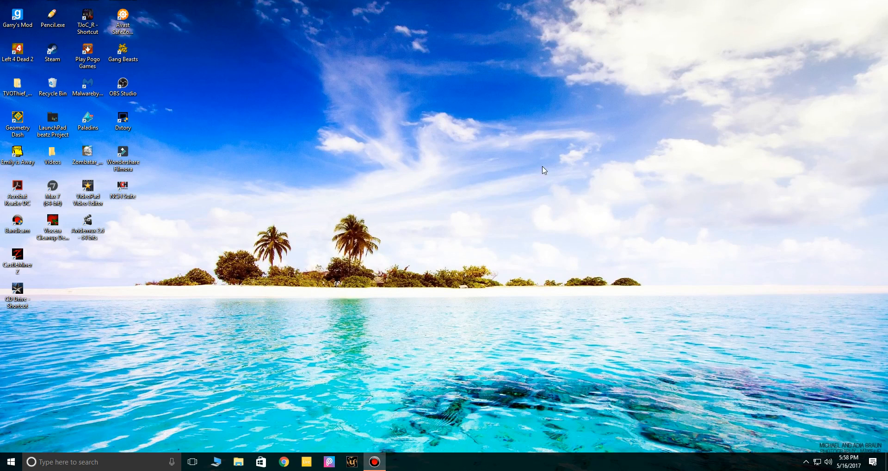
pyautogui.moveTo(402, 242)
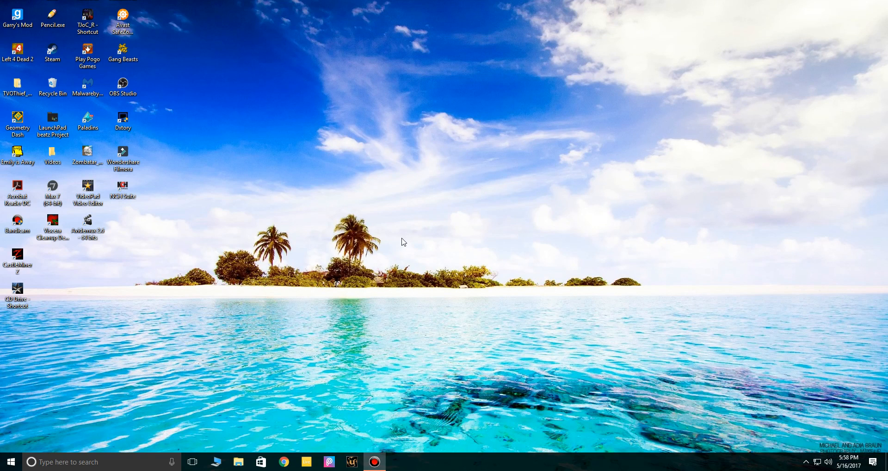
pyautogui.moveTo(776, 3)
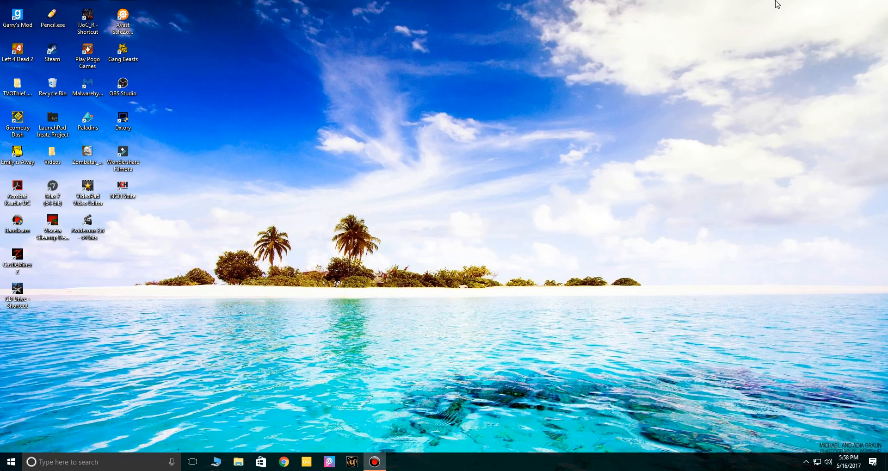